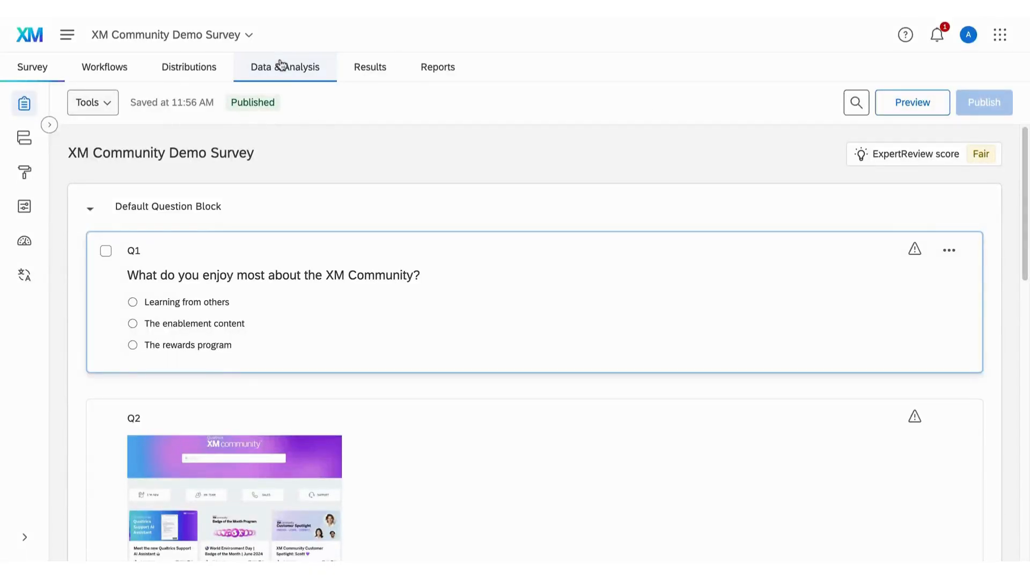
Show the Data & Analysis response table for the XM Community Demo Survey
click(284, 66)
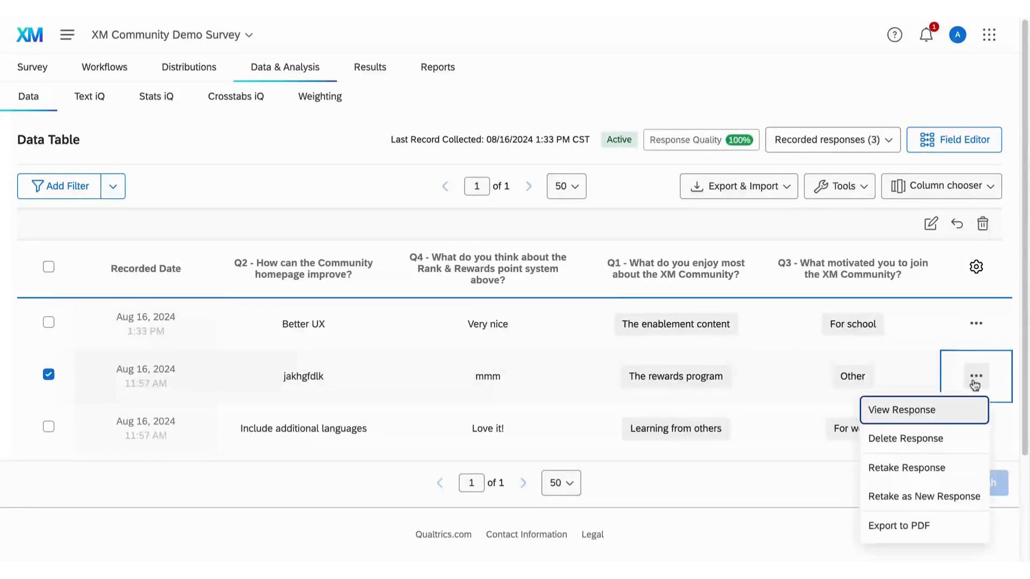
click(905, 438)
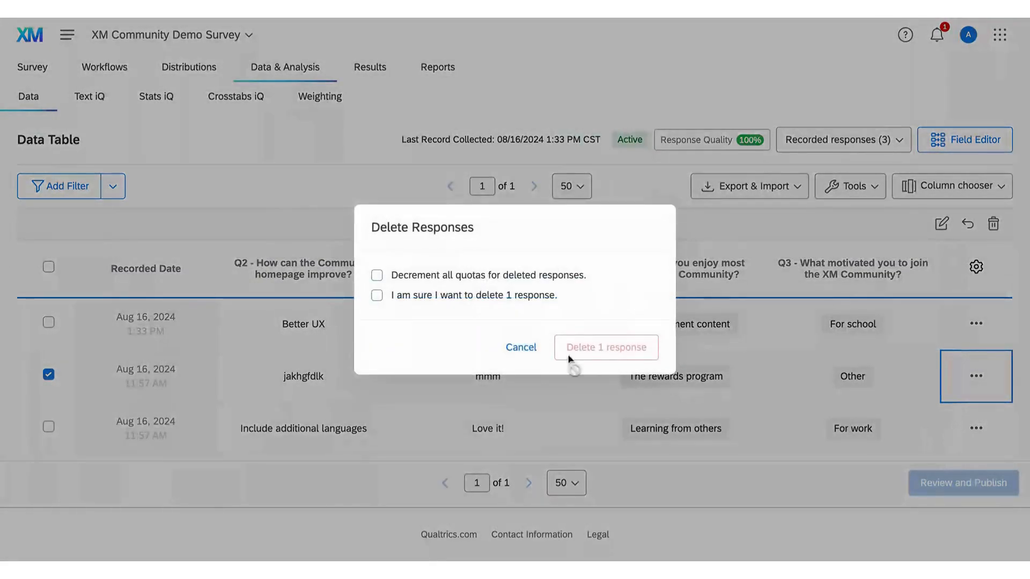
click(377, 295)
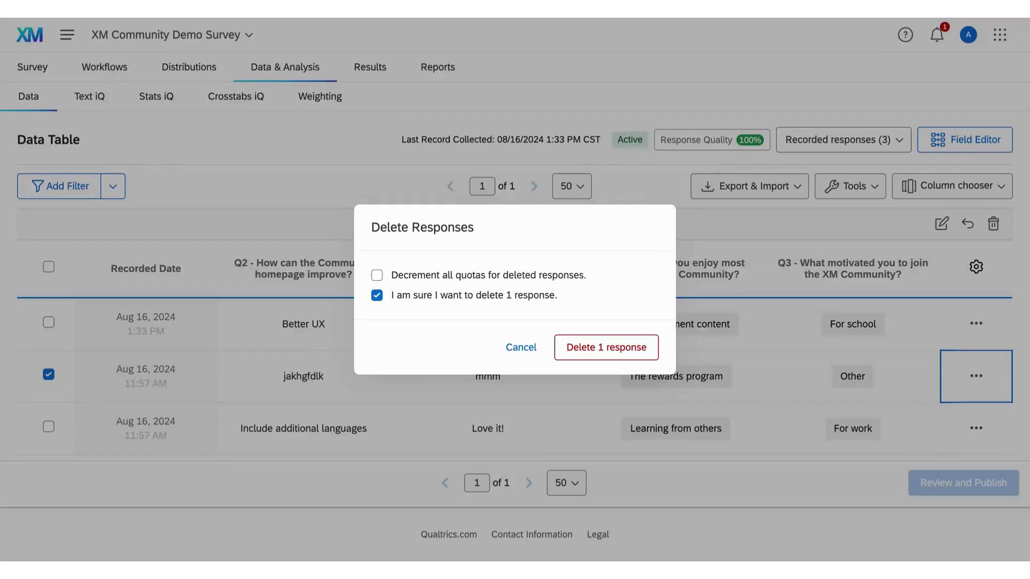
click(377, 275)
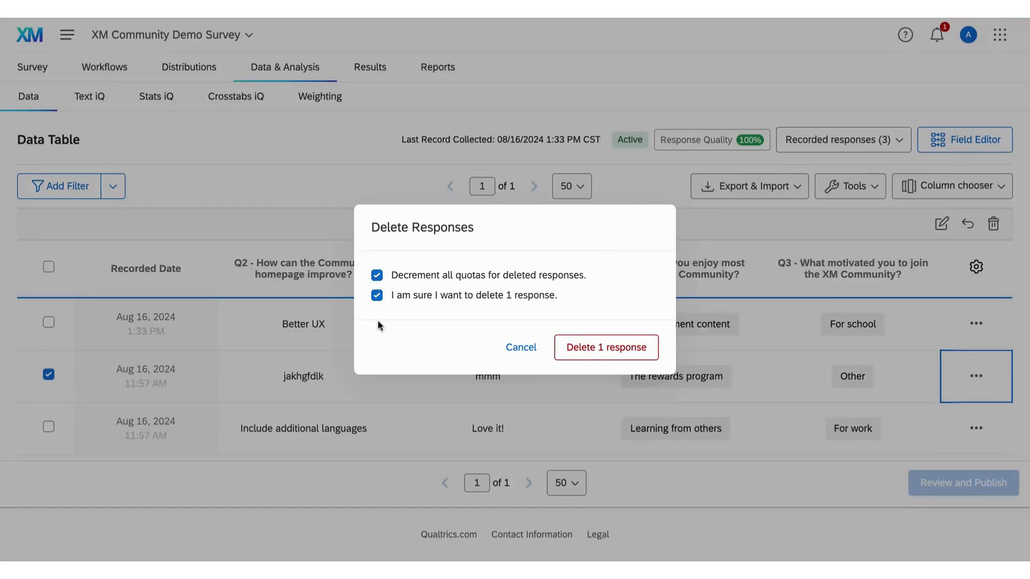
mouse_move(398, 374)
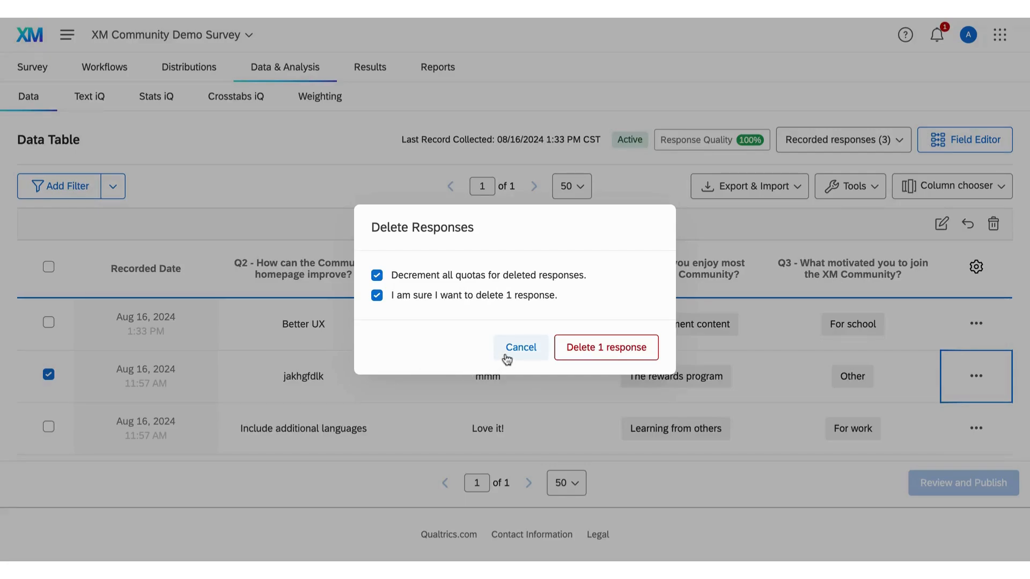
click(520, 347)
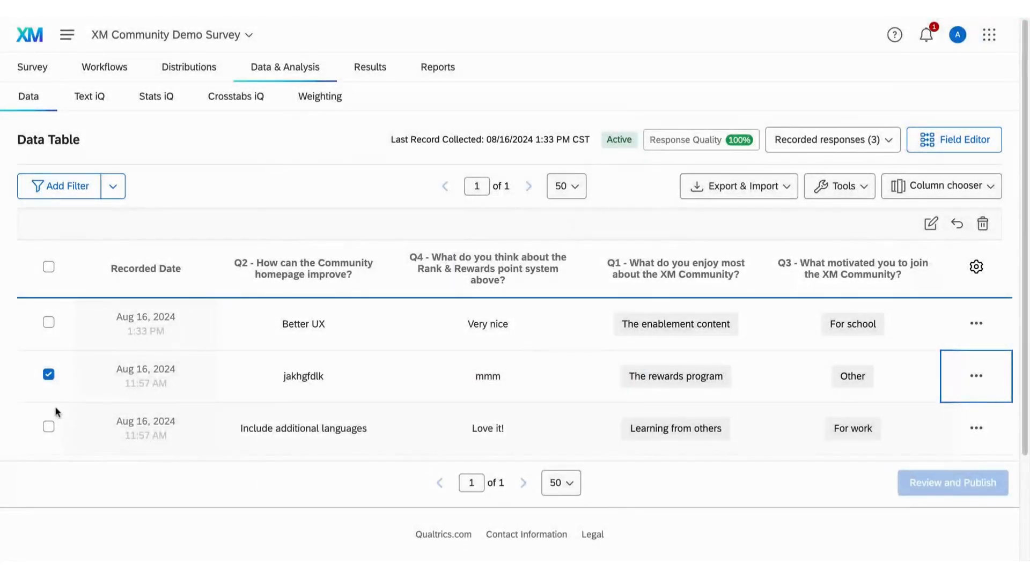
Mark the additional-languages response with jakhgfdlk, confirm their deletion, then cancel it
click(49, 427)
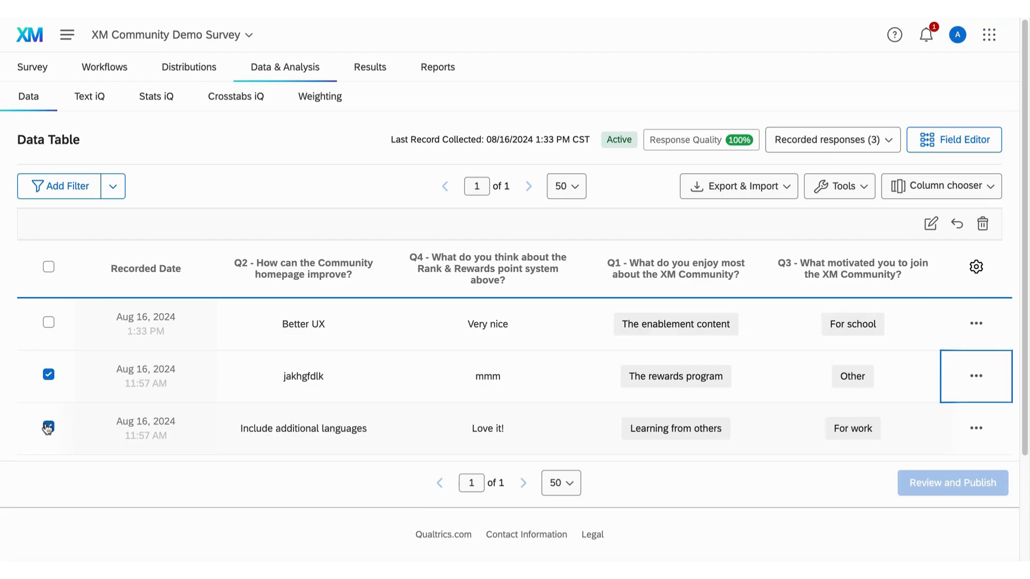
click(47, 427)
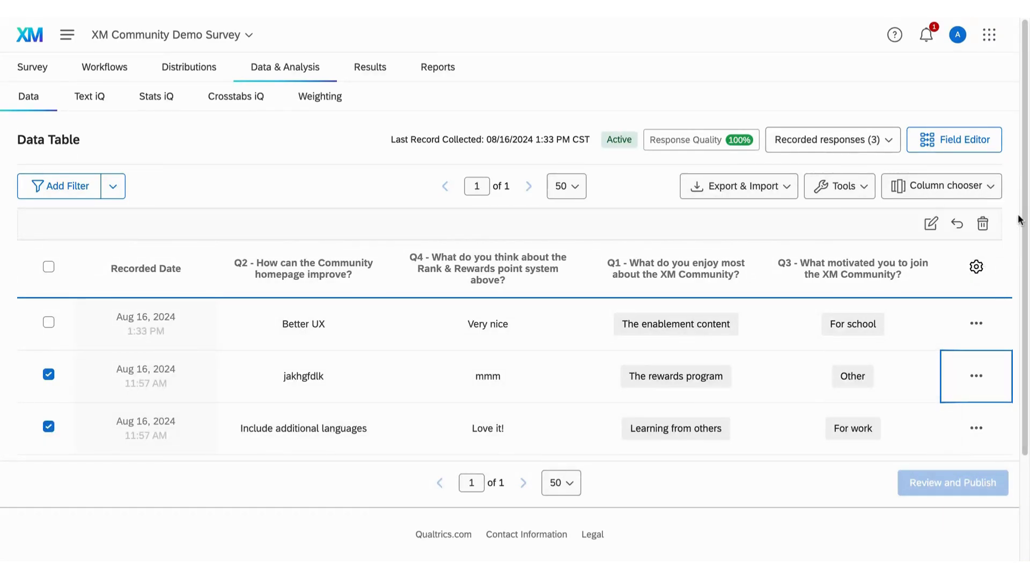
click(983, 223)
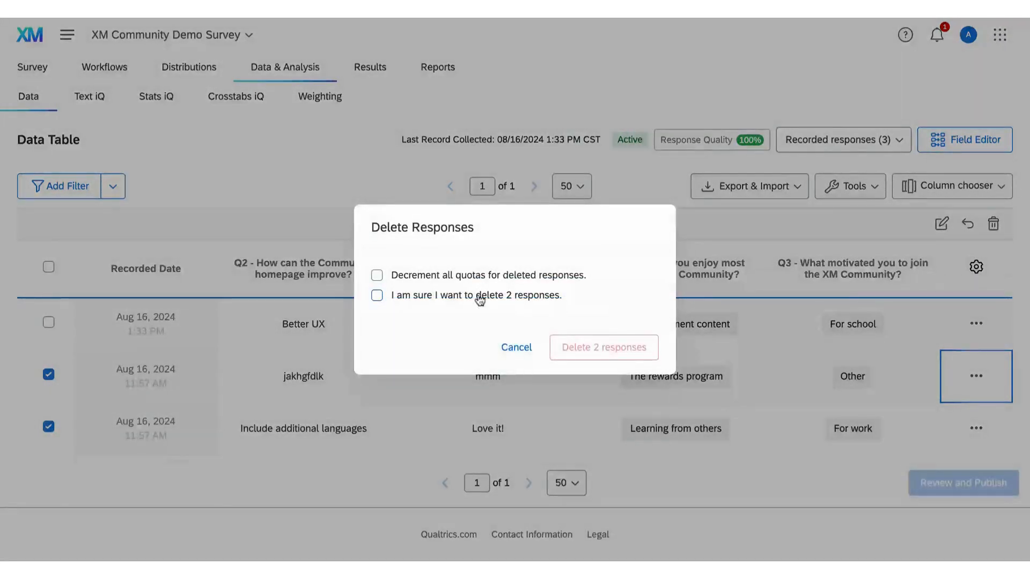
click(377, 295)
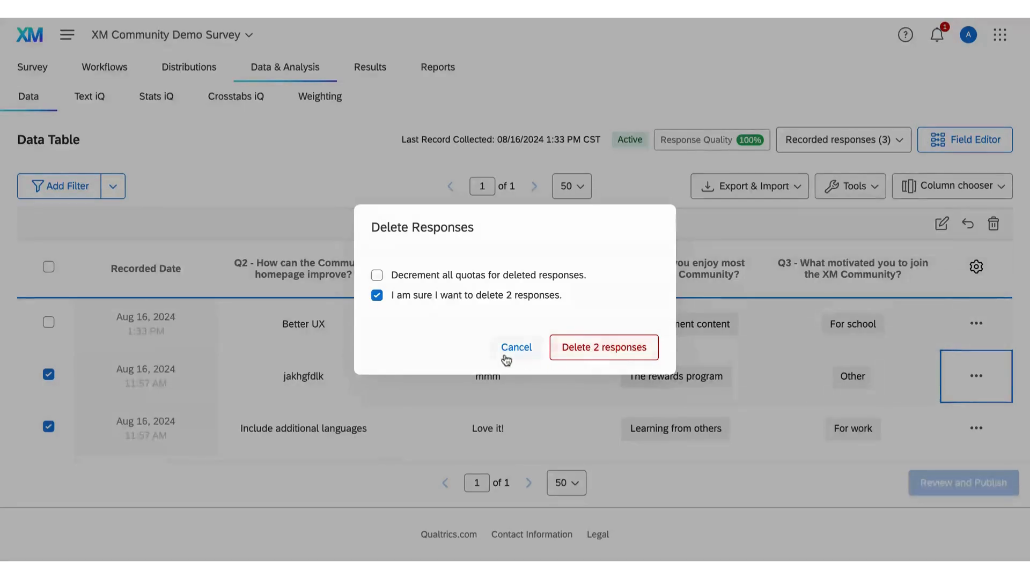
click(516, 347)
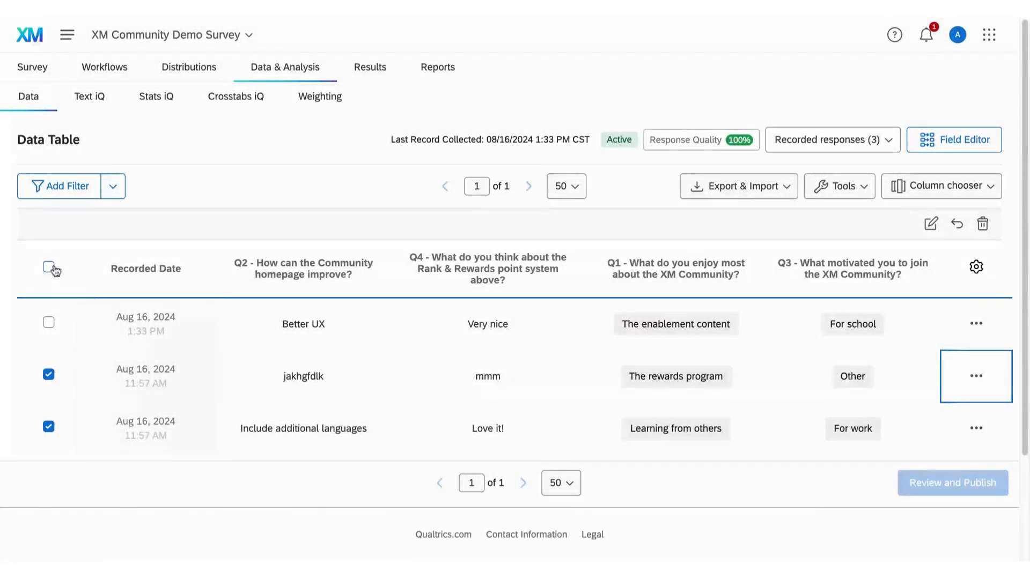
Select all 3 responses, confirm then cancel deletion, and show the Add Filter options
click(49, 268)
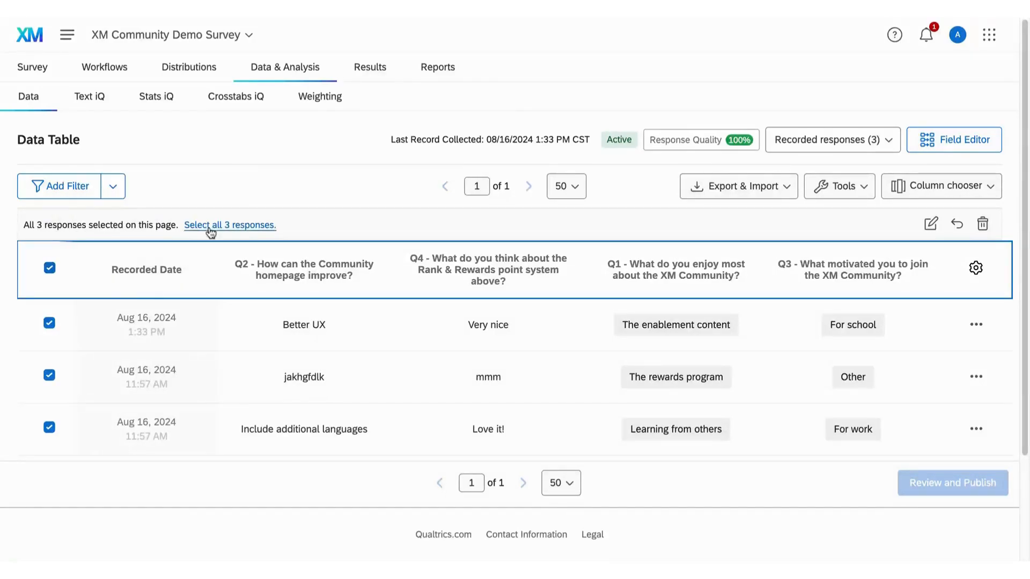
click(229, 224)
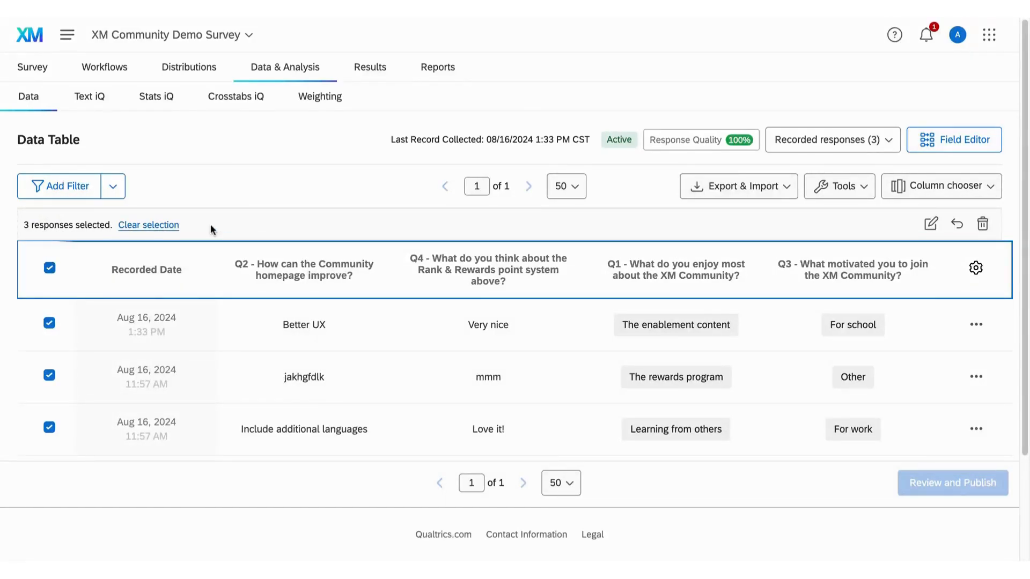
click(982, 223)
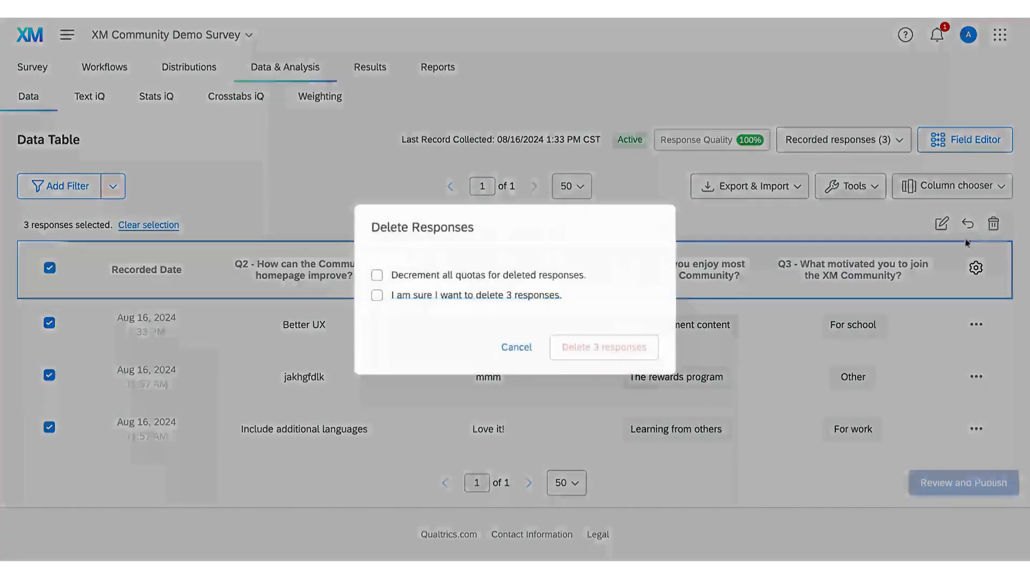
click(377, 295)
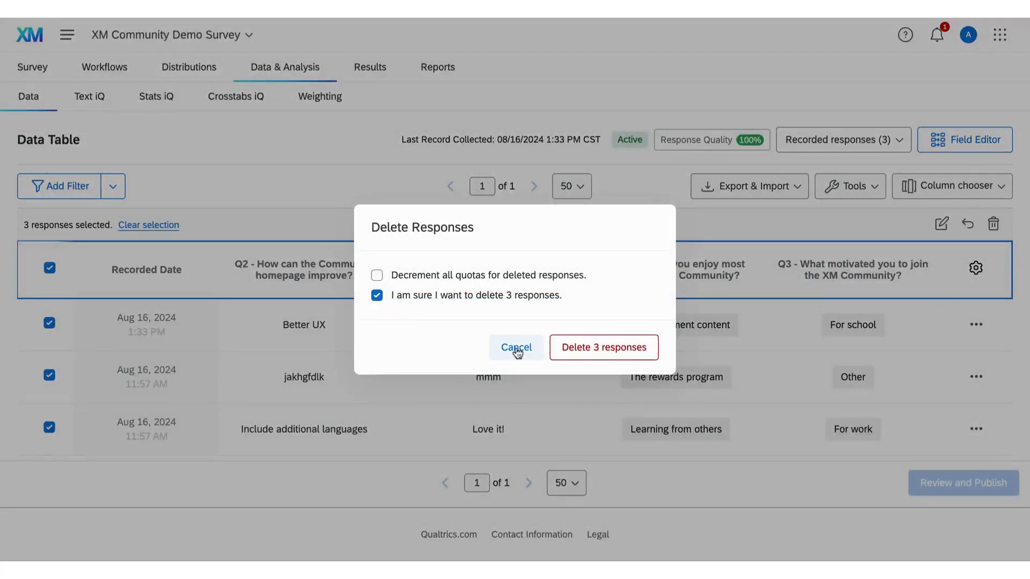
click(516, 347)
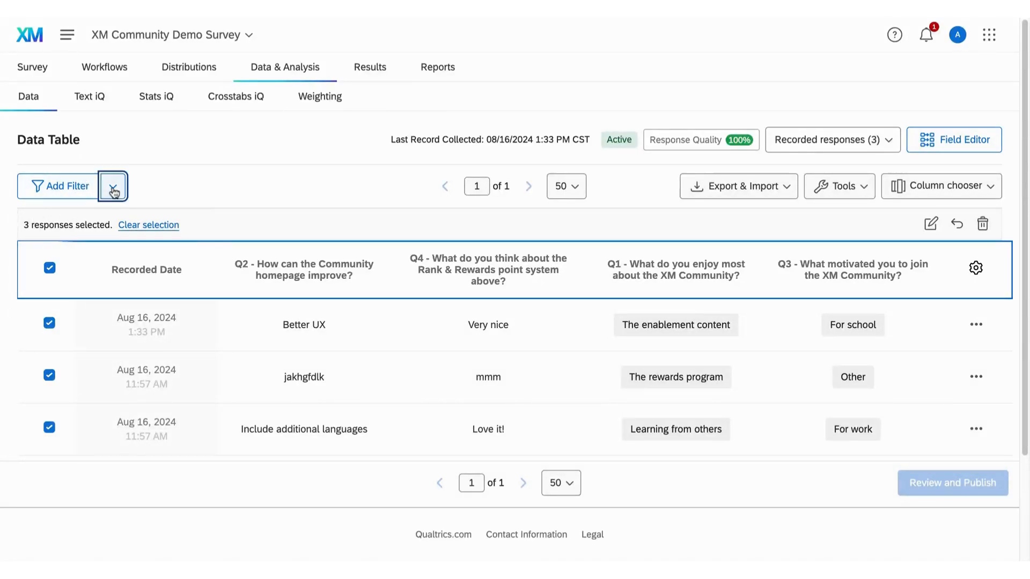
click(112, 186)
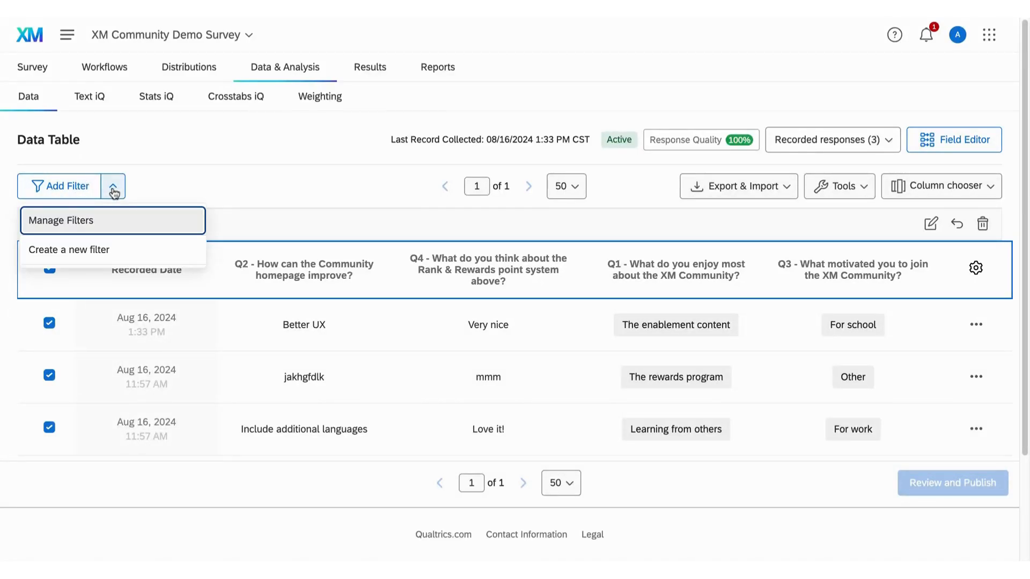